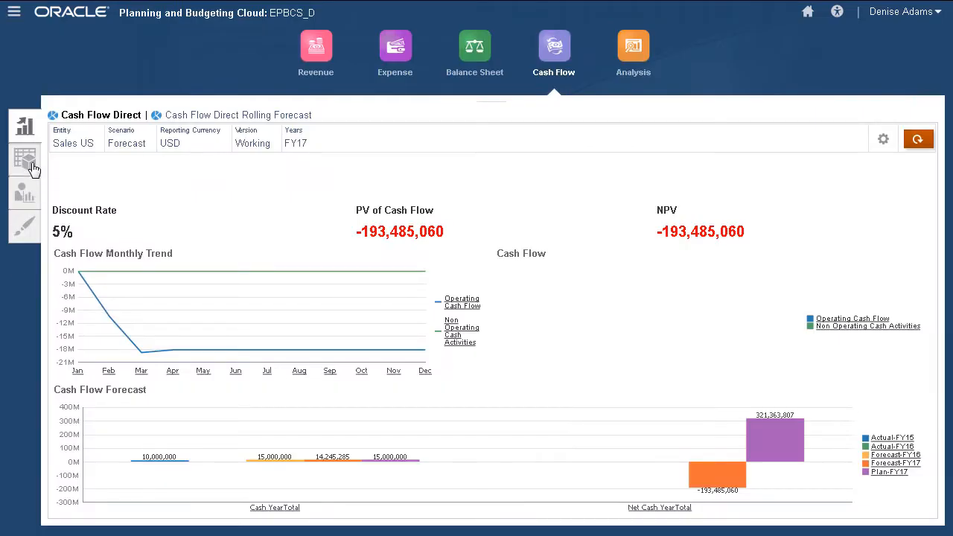
Open the Cash Sources and Uses form from the Cash Flow Data tab.
click(25, 159)
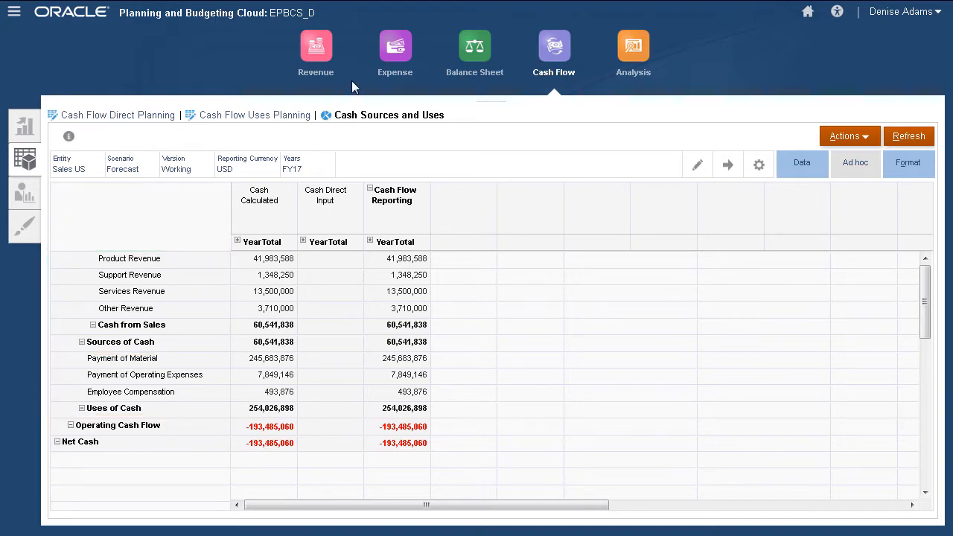
Open the Income Statement from the Revenue card and review its revenue and expense rows.
click(316, 52)
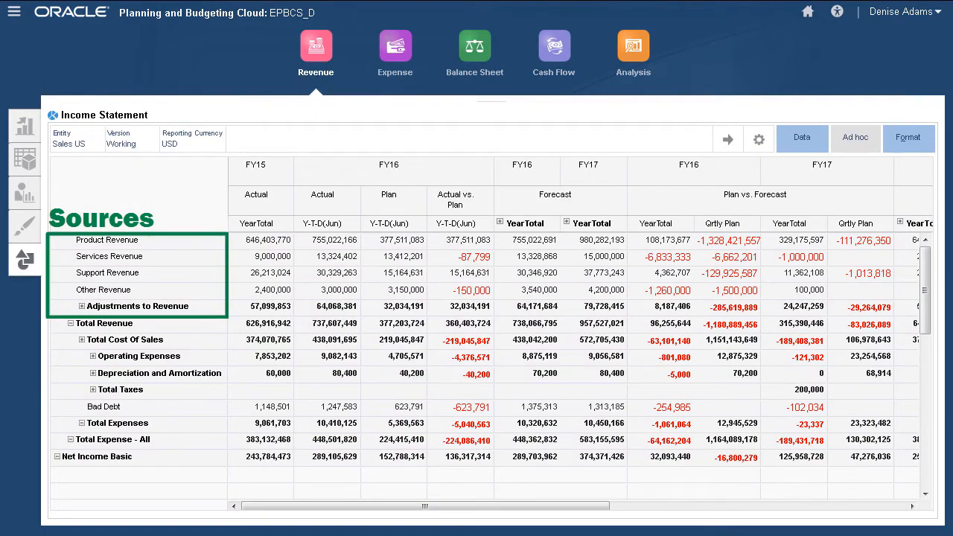
click(107, 240)
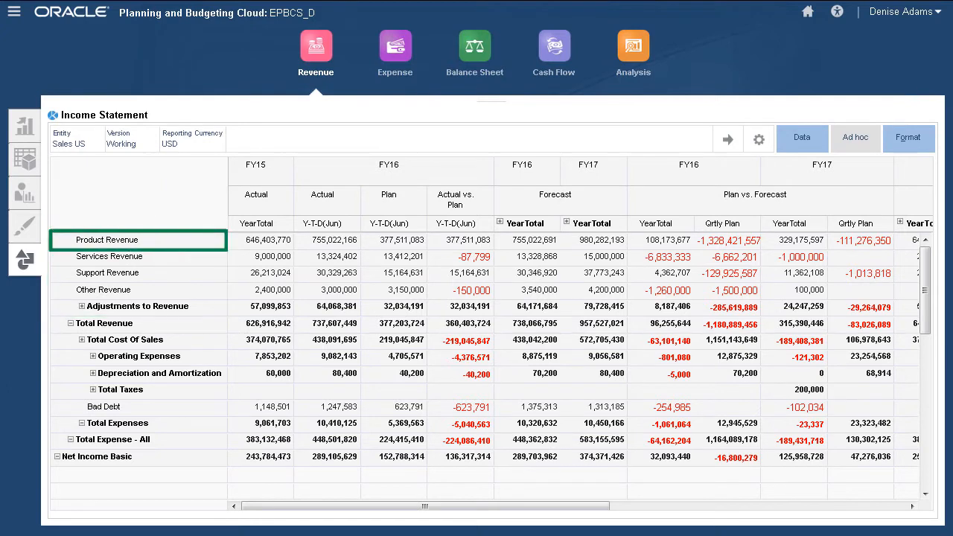
click(109, 257)
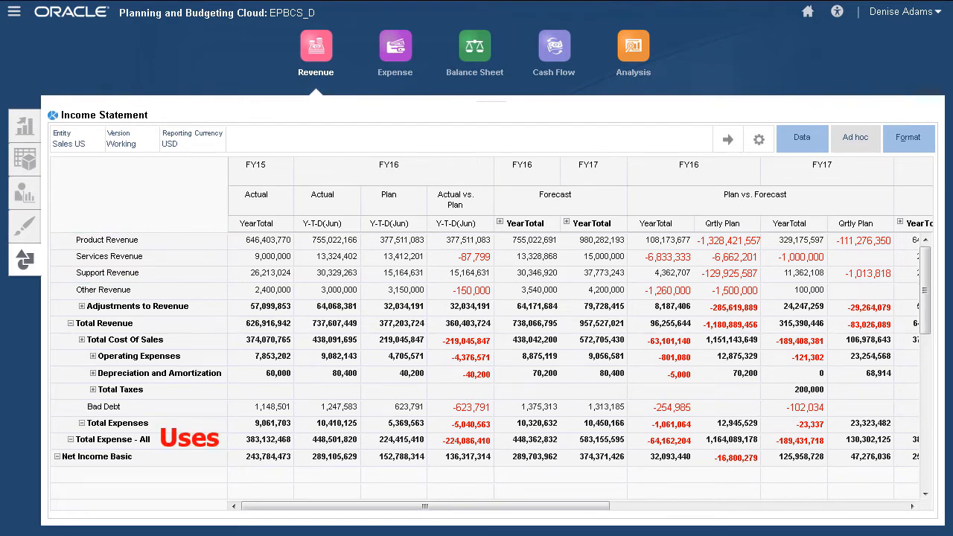
click(139, 356)
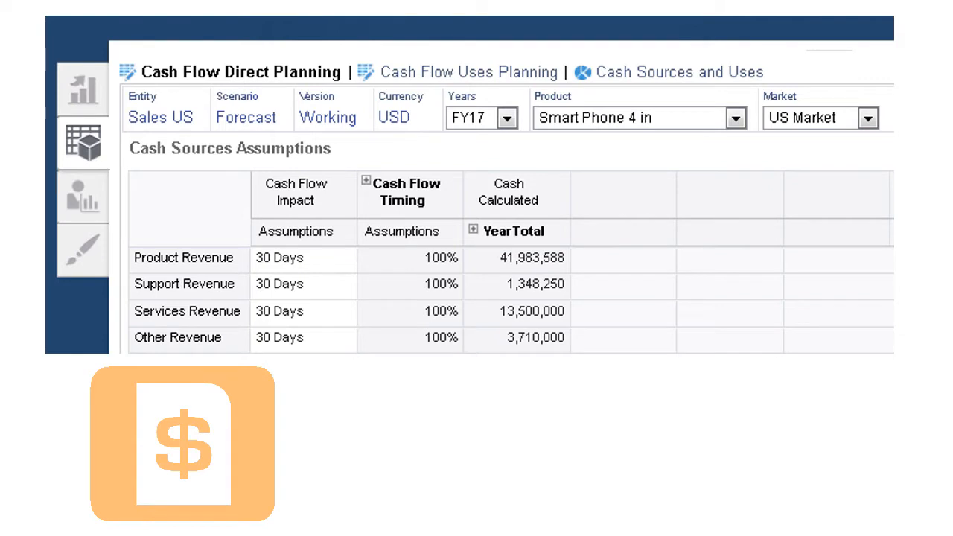
Switch to the Cash Flow Direct Planning form to see cash sources assumptions.
click(184, 258)
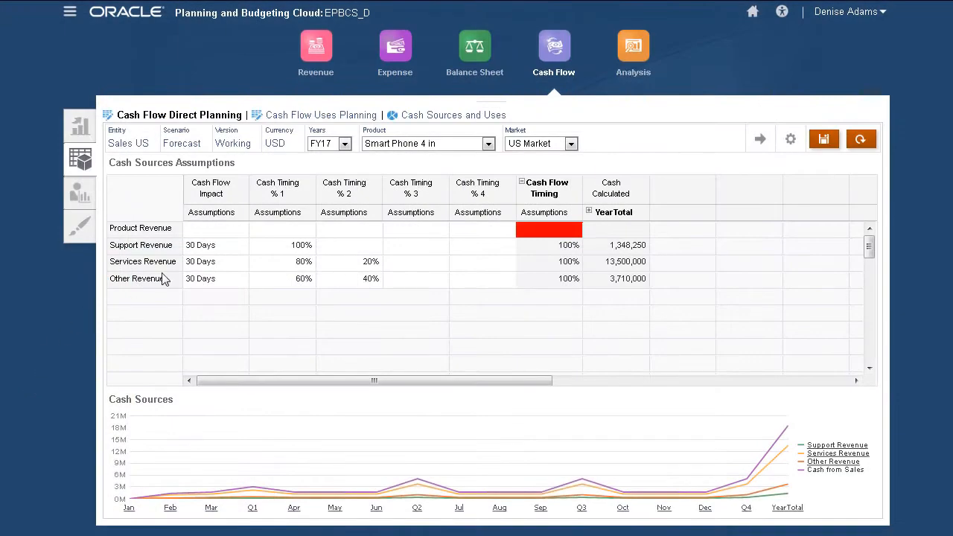
Give Product Revenue a 30 Days cash flow impact and 70% in Cash Timing % 1.
click(215, 228)
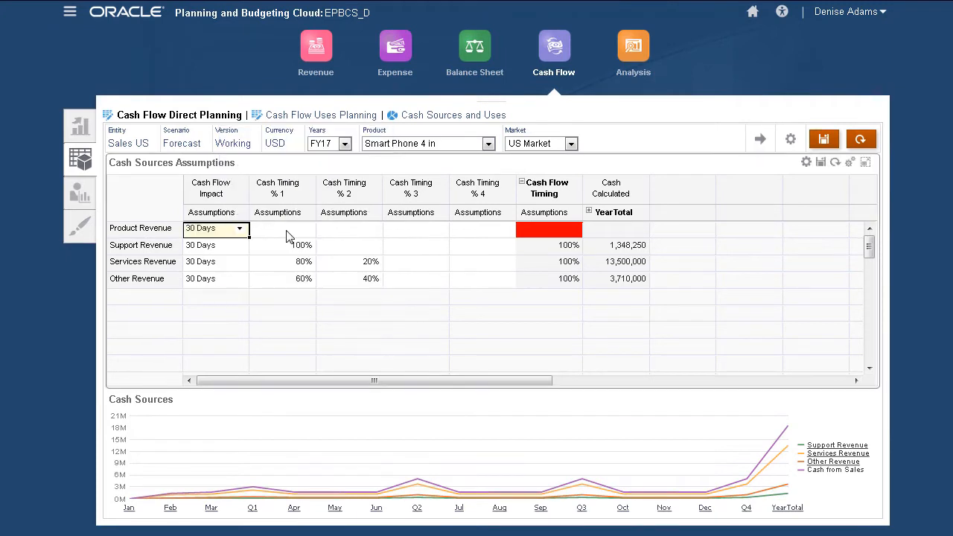
click(283, 228)
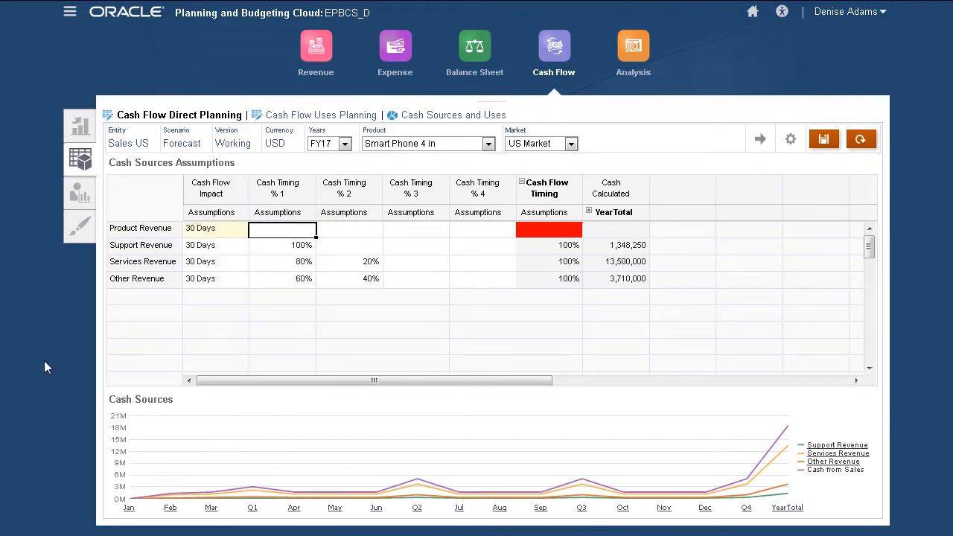
text(70%)
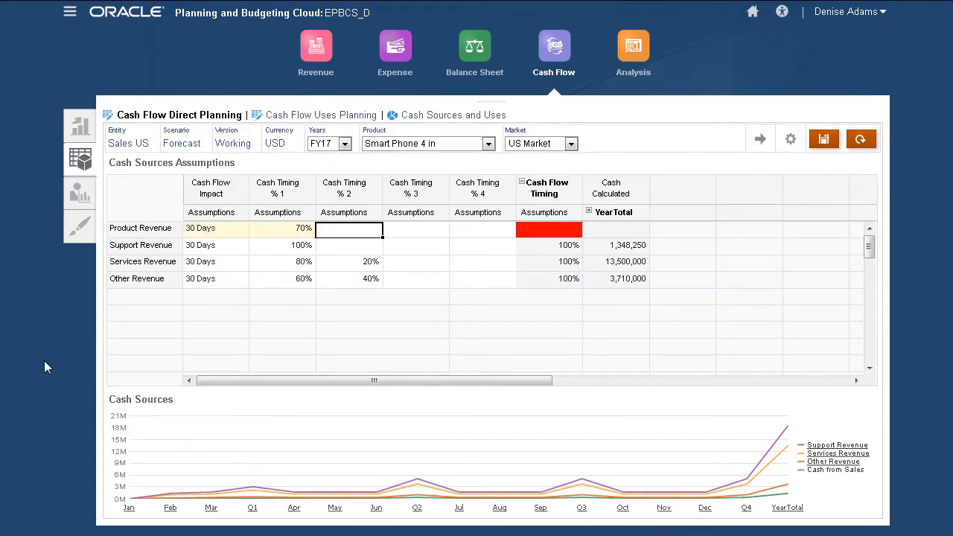
text(.1)
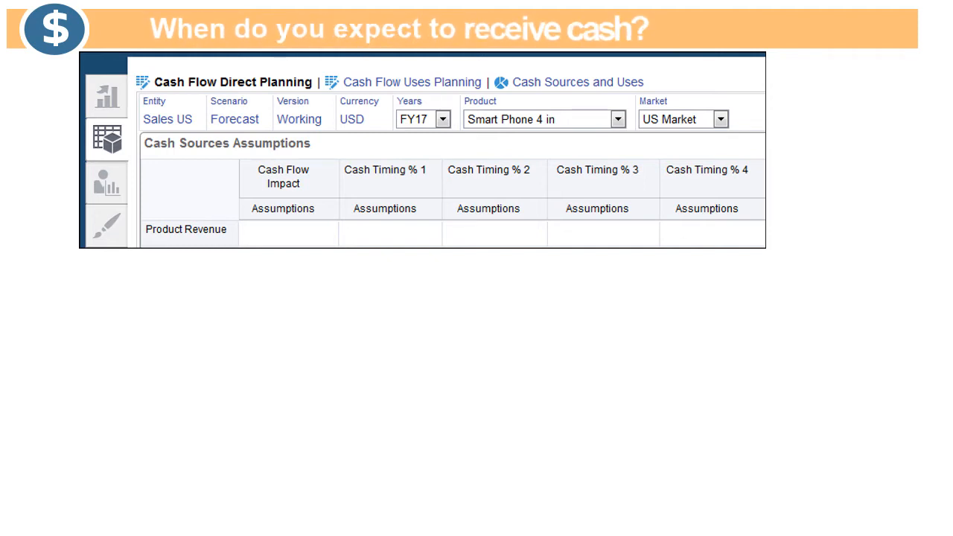
Illustrate the 30 Days, 70%/20%/10% collection timing on 100,000 of Product Revenue.
text(30 Days)
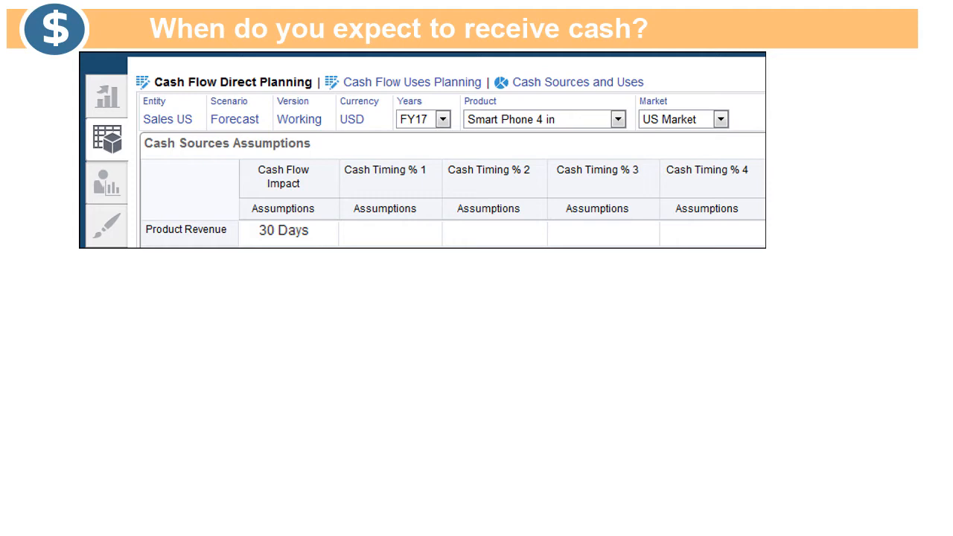
text(70%)
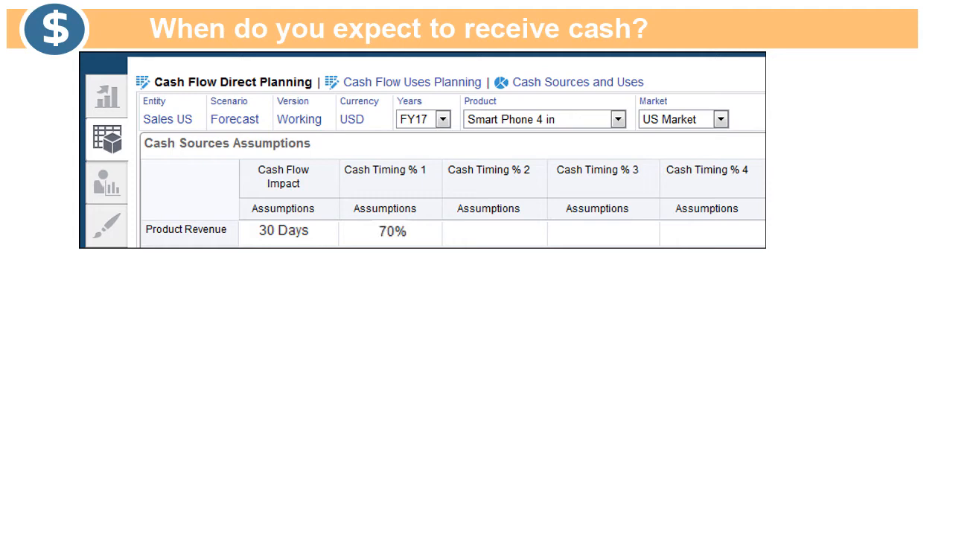
text(20%)
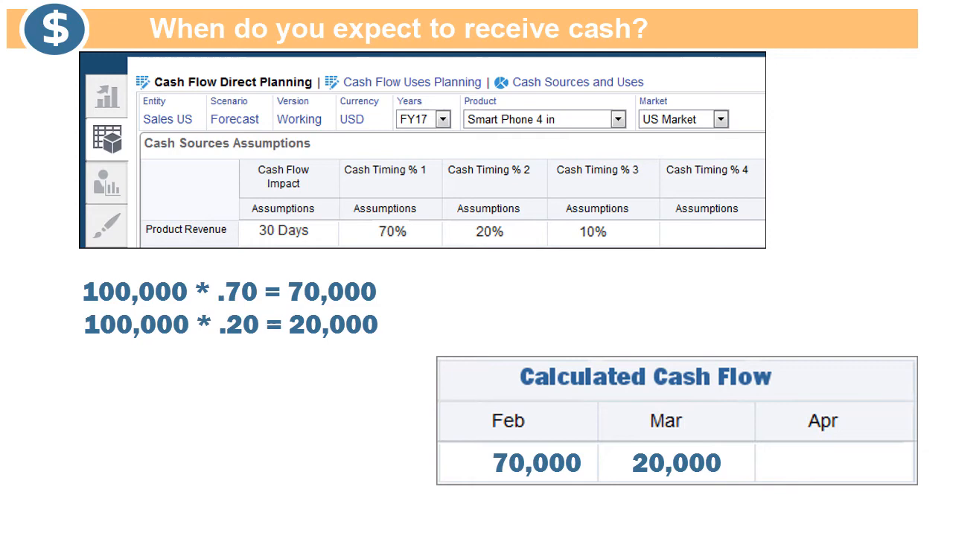
text(100,000)
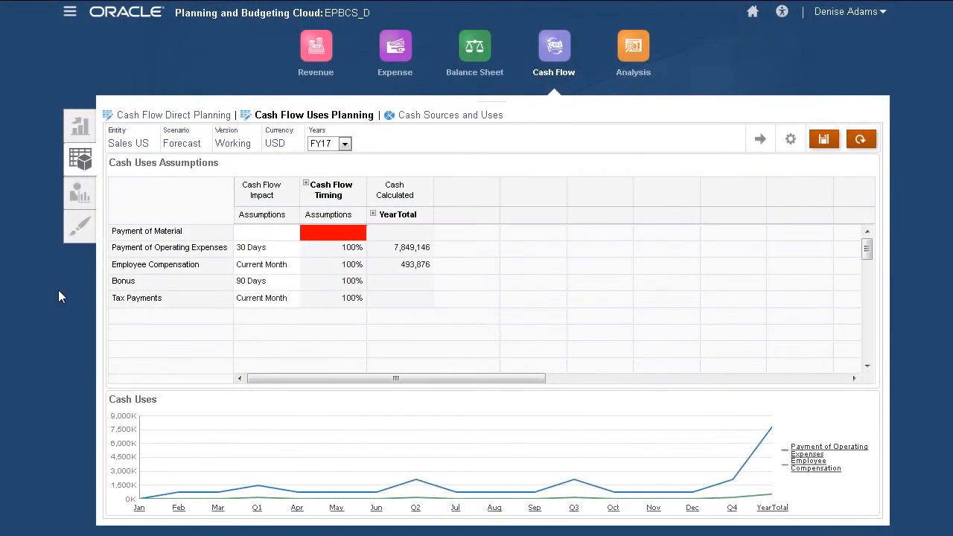
Set Payment of Material to 30 Days, with 60% then 40% timing.
click(333, 232)
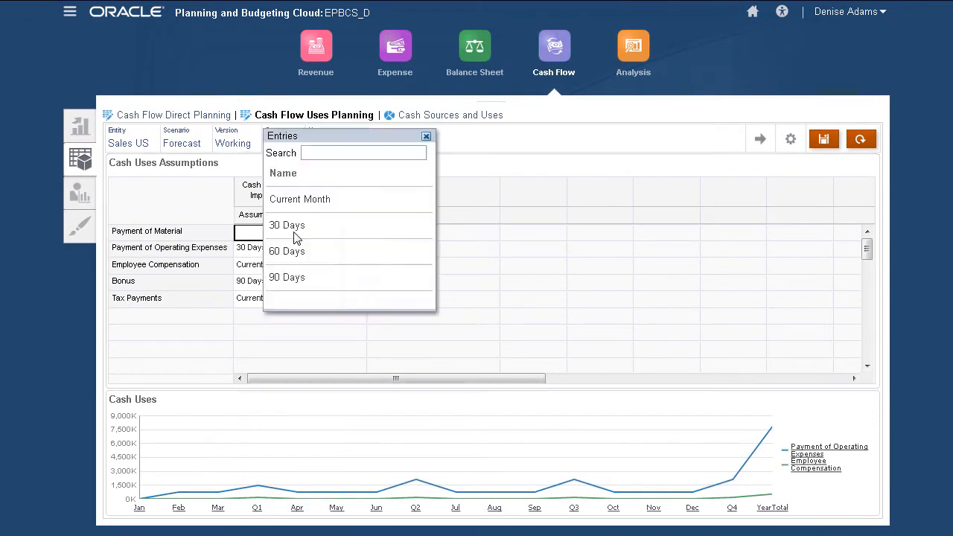
click(286, 225)
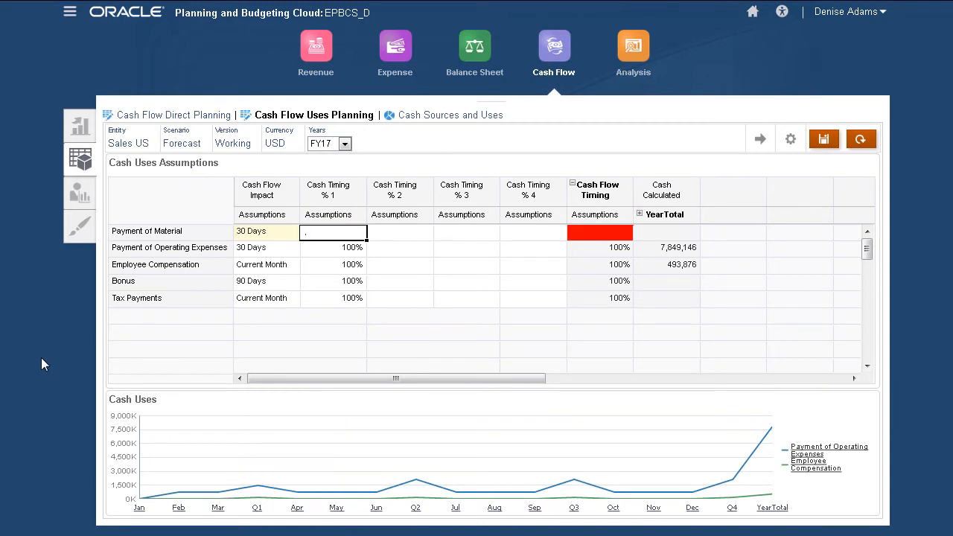
text(.4)
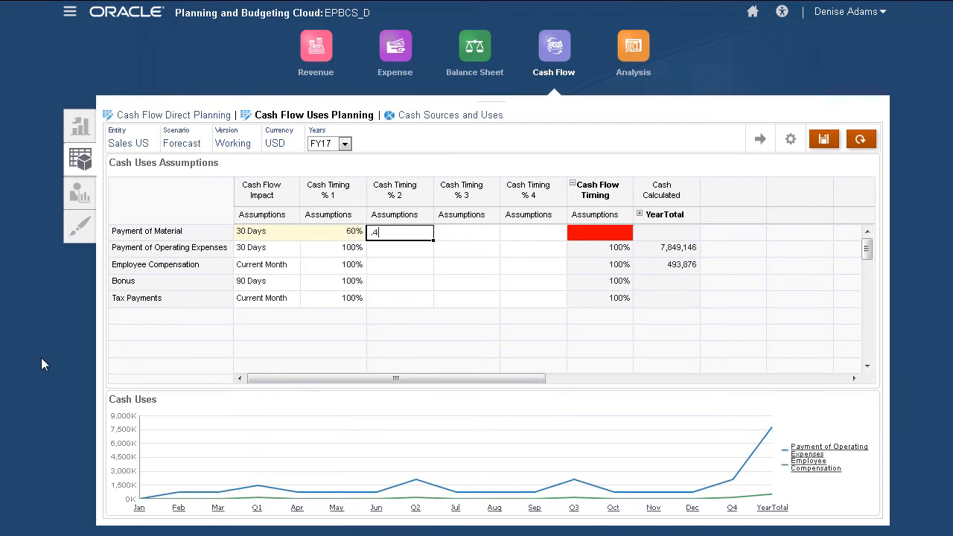
key(Tab)
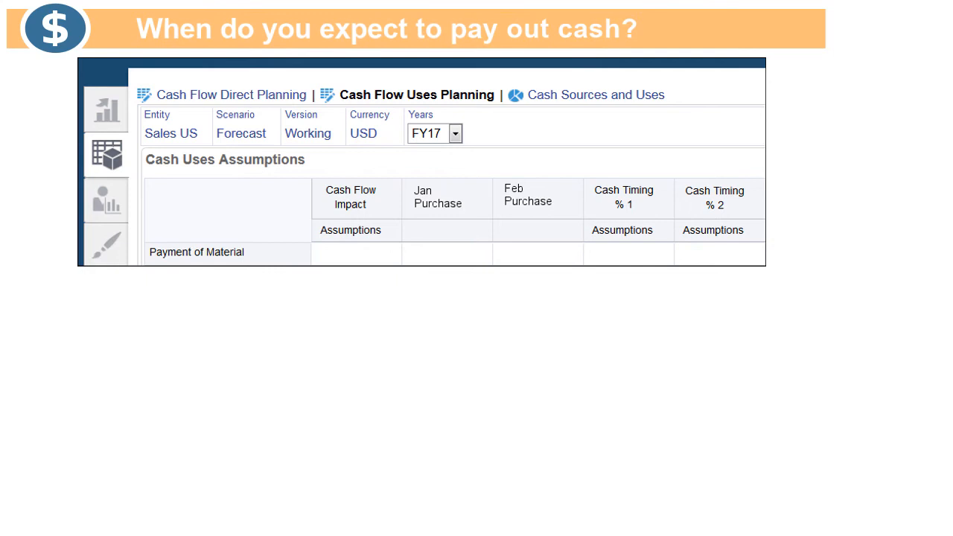
Illustrate a 30 Days, 75%/25% material payment split on 100000.
text(30 Days)
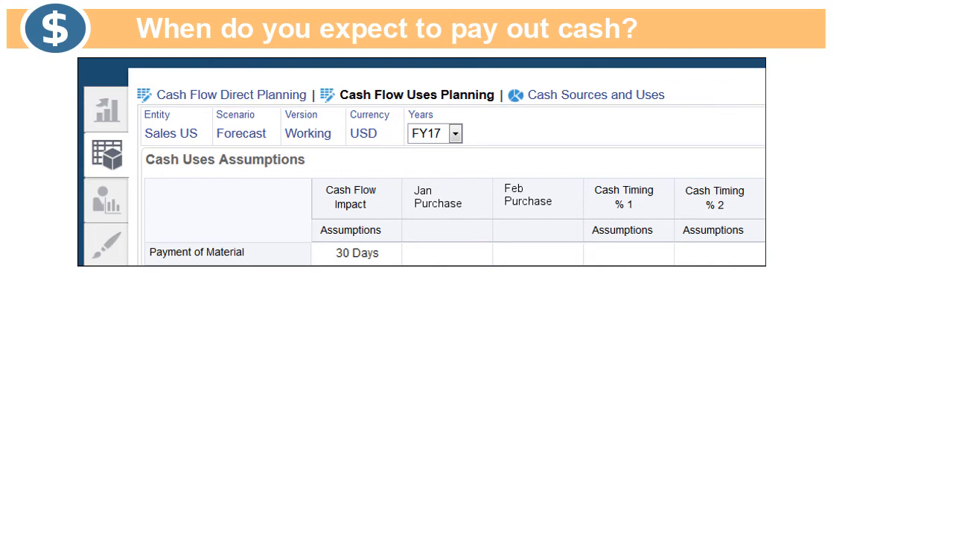
text(75%)
text(25)
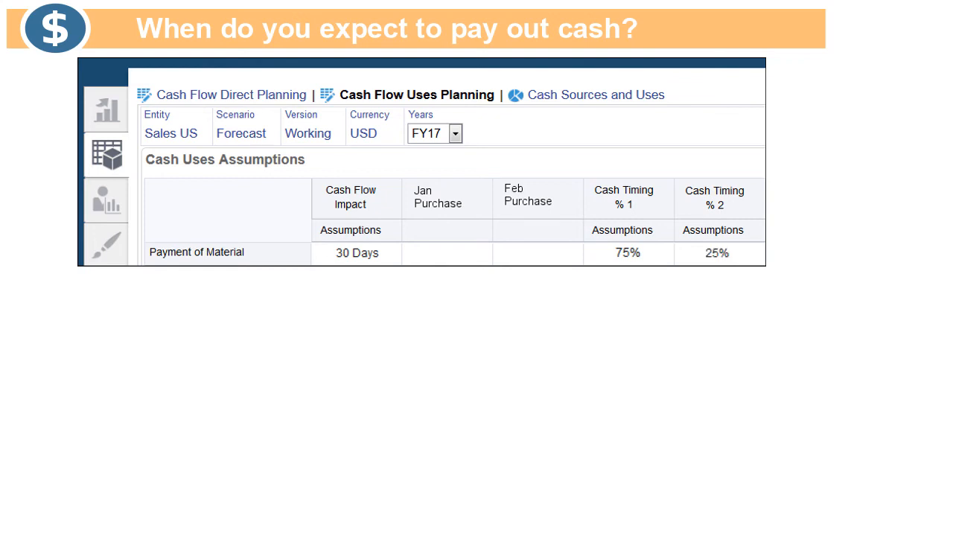
text(100000)
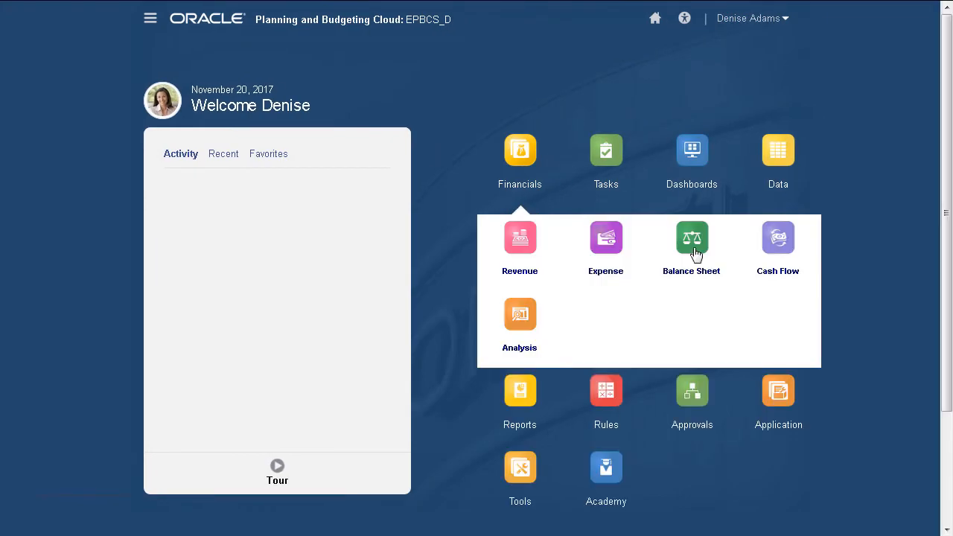
Open Balance Sheet, launch the Rollup business rule, then show the Financials areas.
click(691, 239)
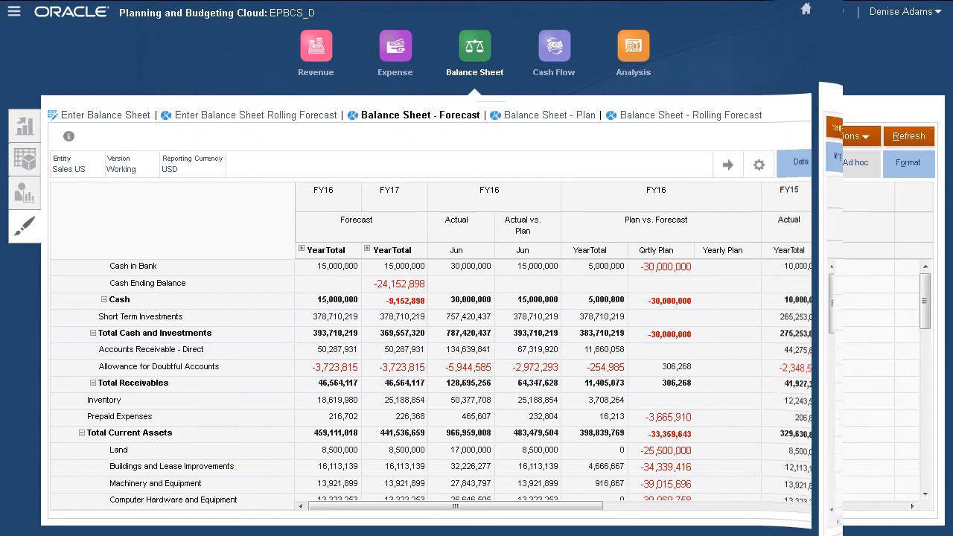
click(554, 47)
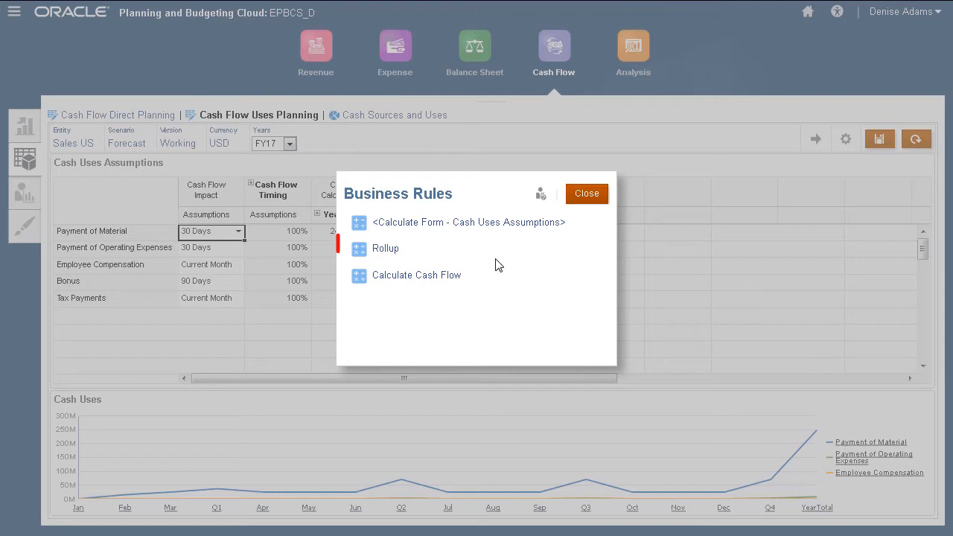
click(385, 248)
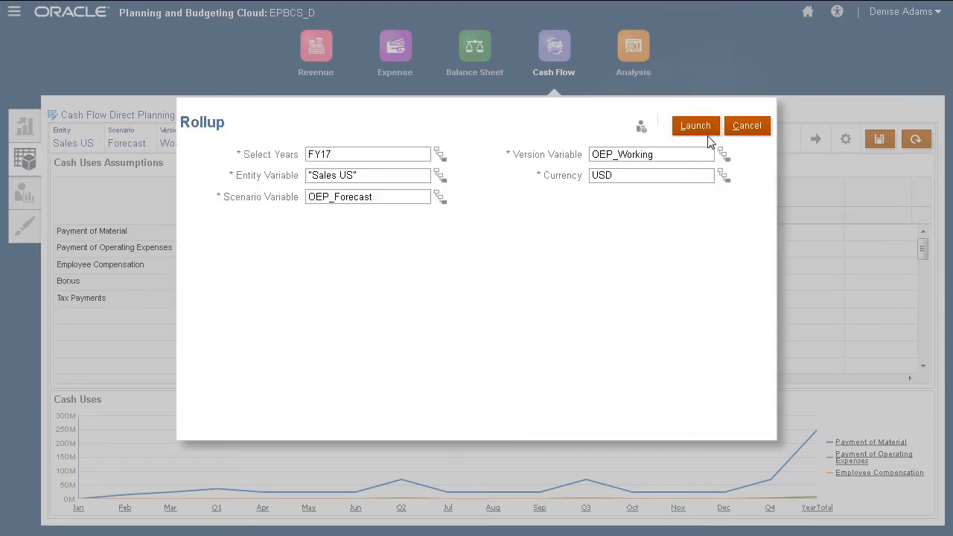
click(695, 125)
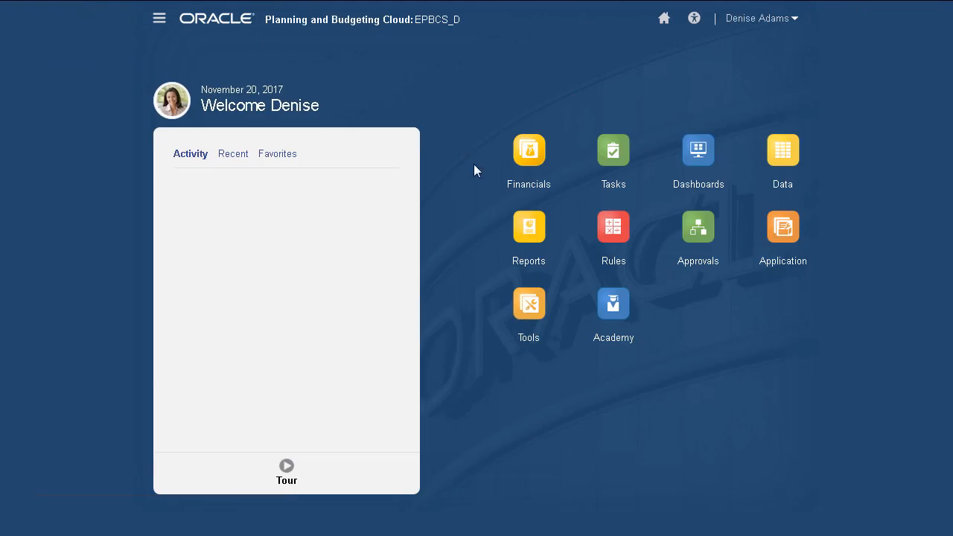
click(528, 151)
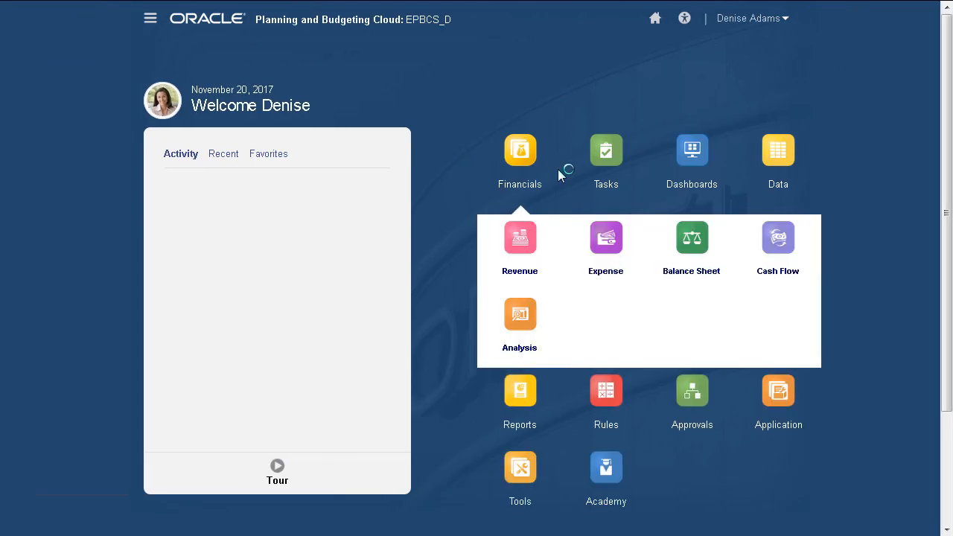